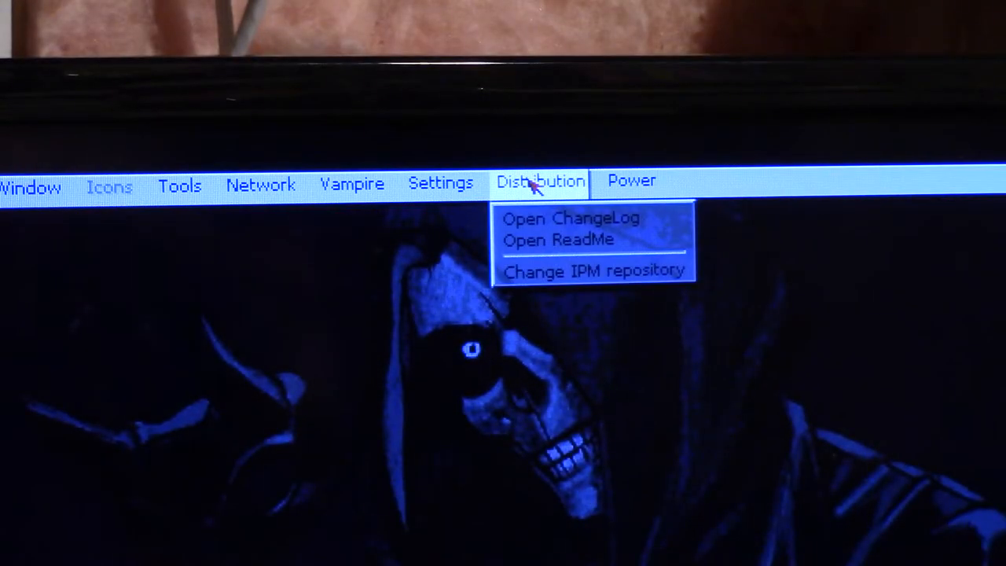
- Browse the Workbench Settings menu and its Preferences submenu of preference editors
left_click(630, 181)
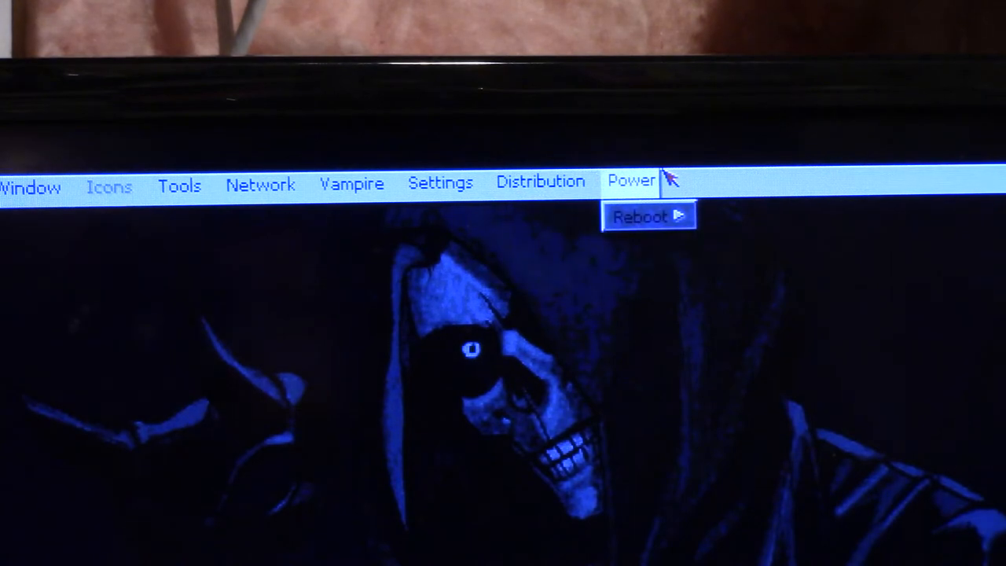
left_click(641, 217)
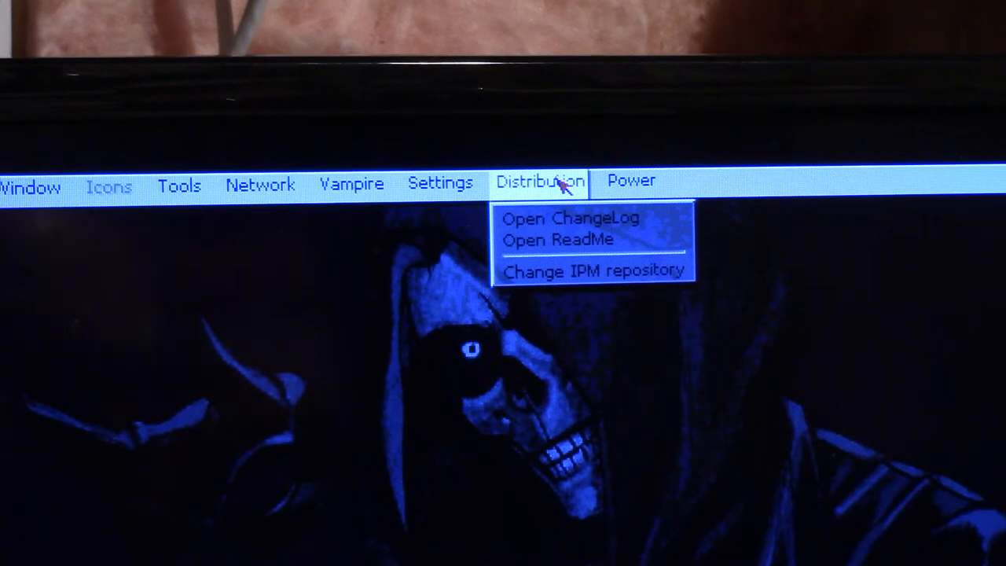
mouse_move(626, 286)
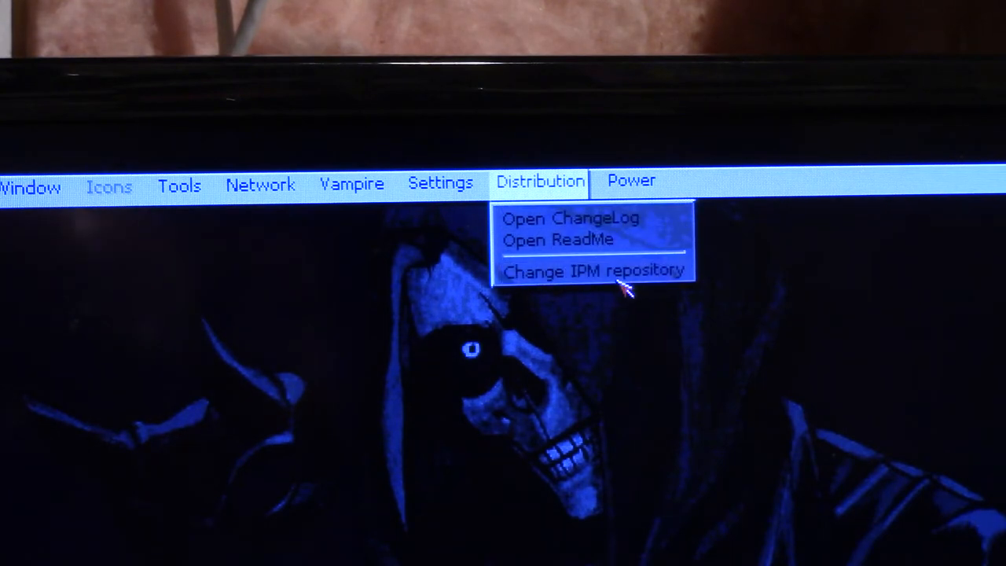
left_click(440, 182)
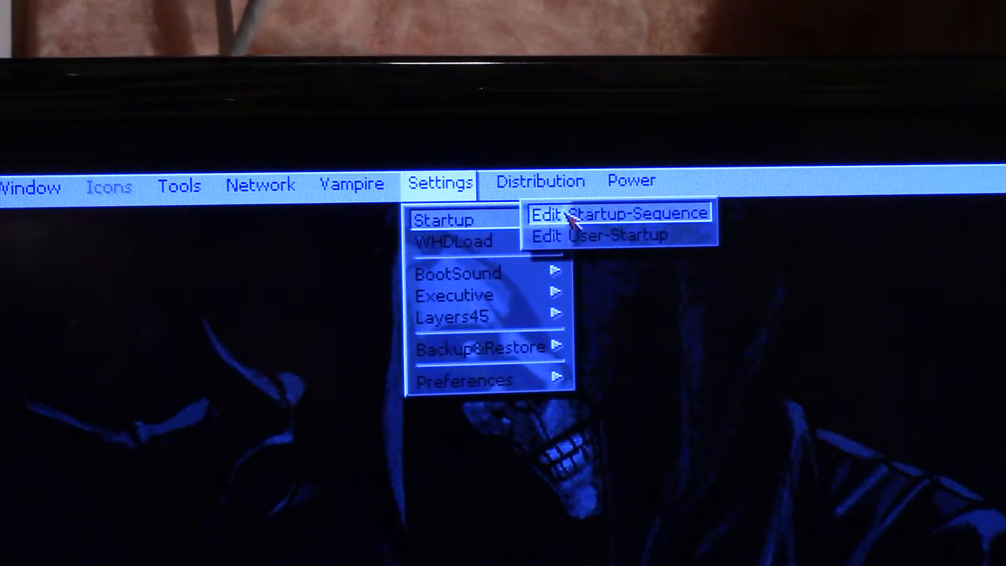
mouse_move(452, 240)
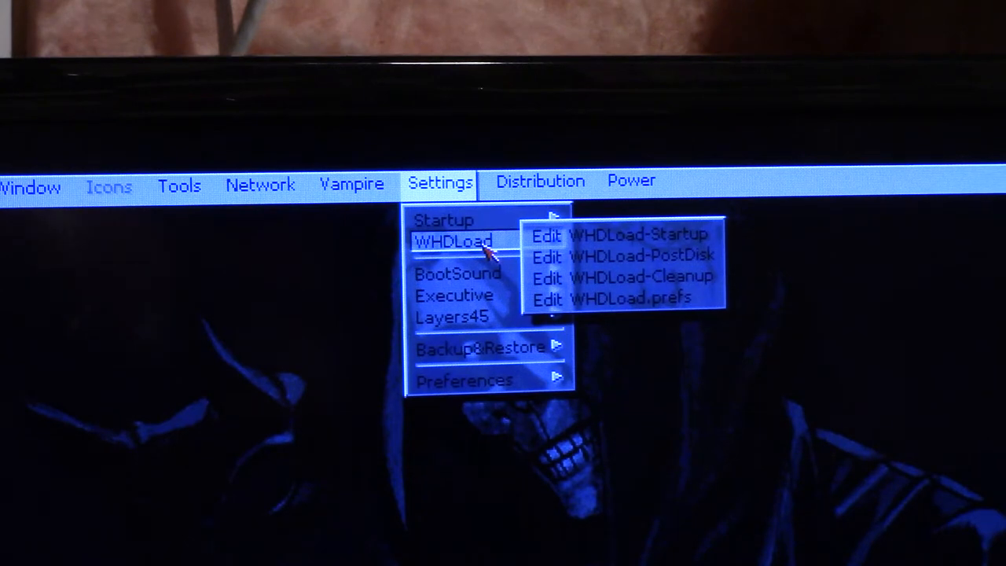
mouse_move(457, 273)
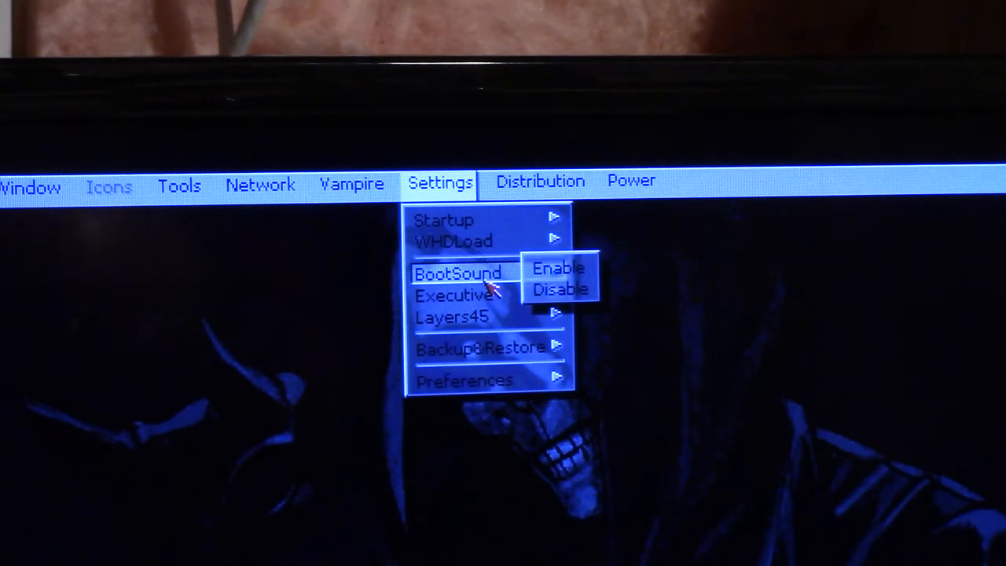
mouse_move(452, 295)
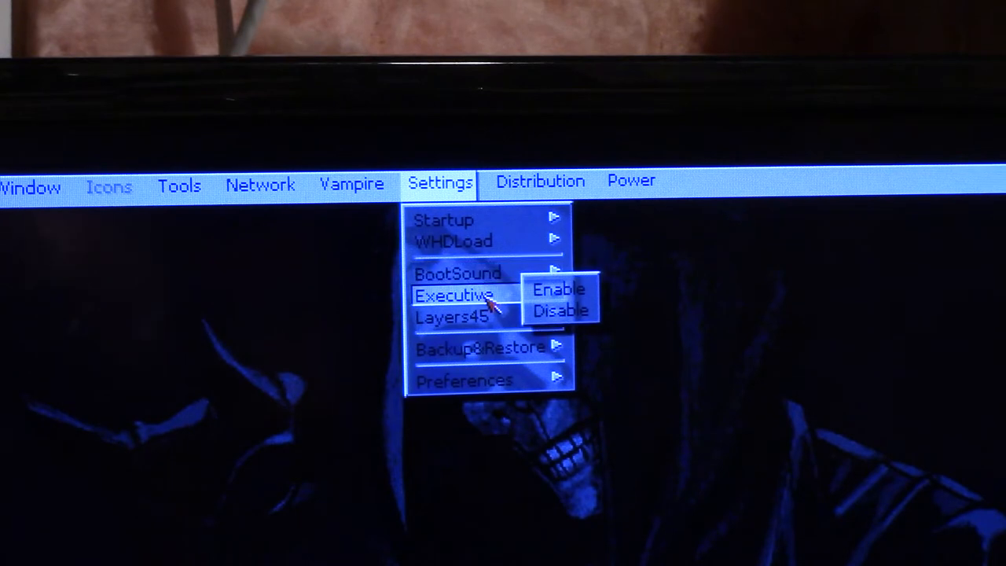
mouse_move(453, 318)
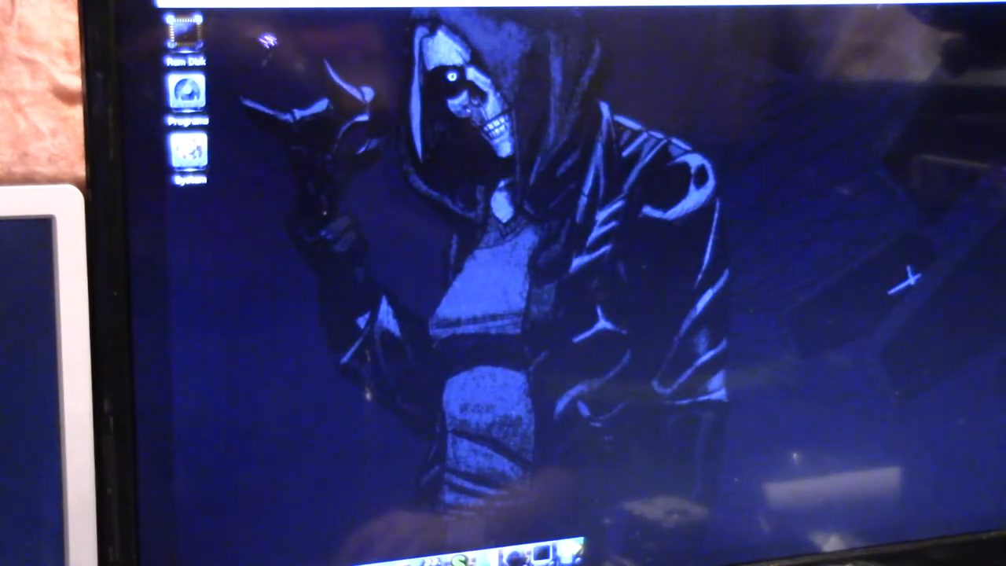
- Open the Programs drawer showing its 2D, 3D, Benchmarks, Games and Tools drawers
double_click(186, 95)
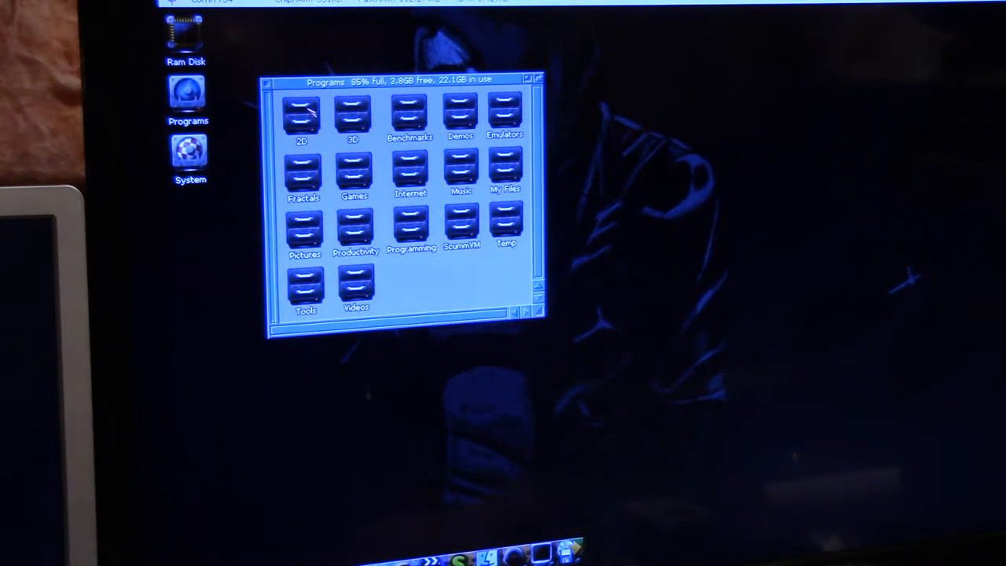
double_click(409, 113)
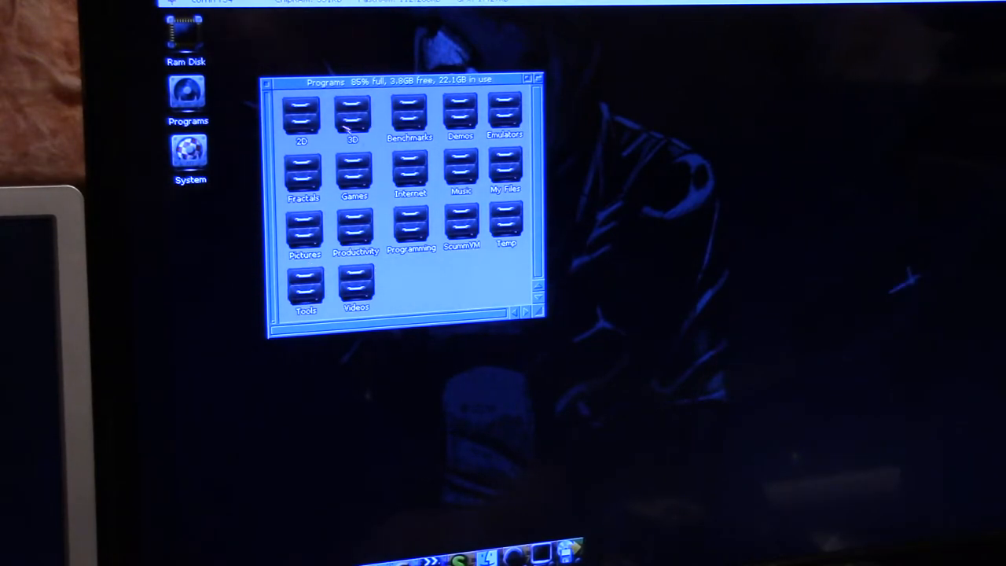
left_click(537, 79)
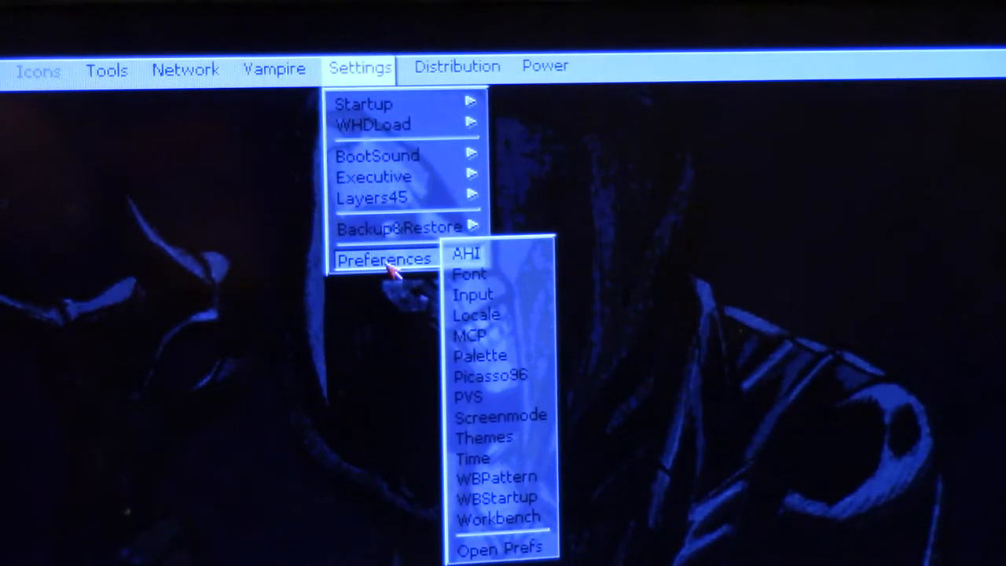
mouse_move(500, 519)
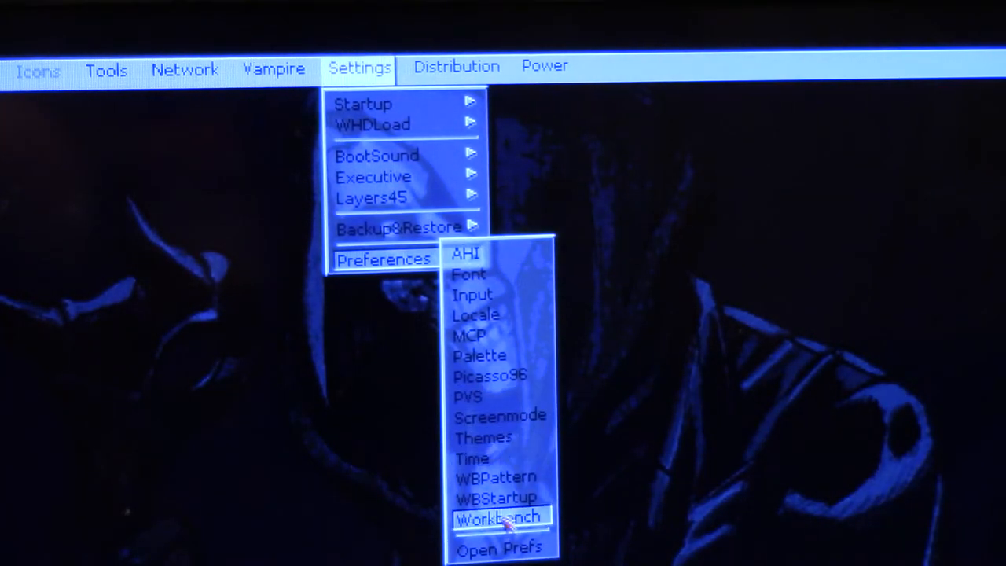
mouse_move(490, 374)
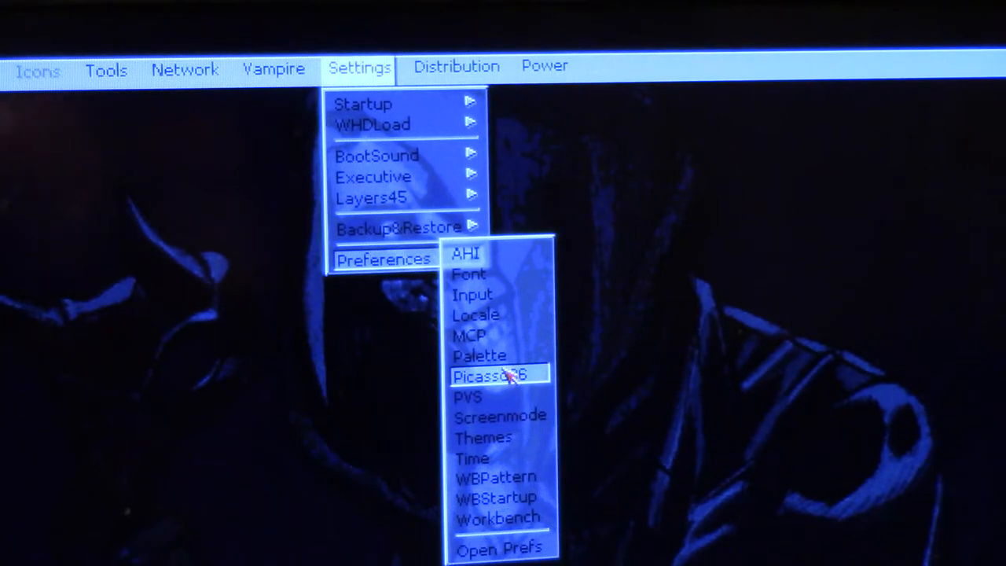
mouse_move(502, 396)
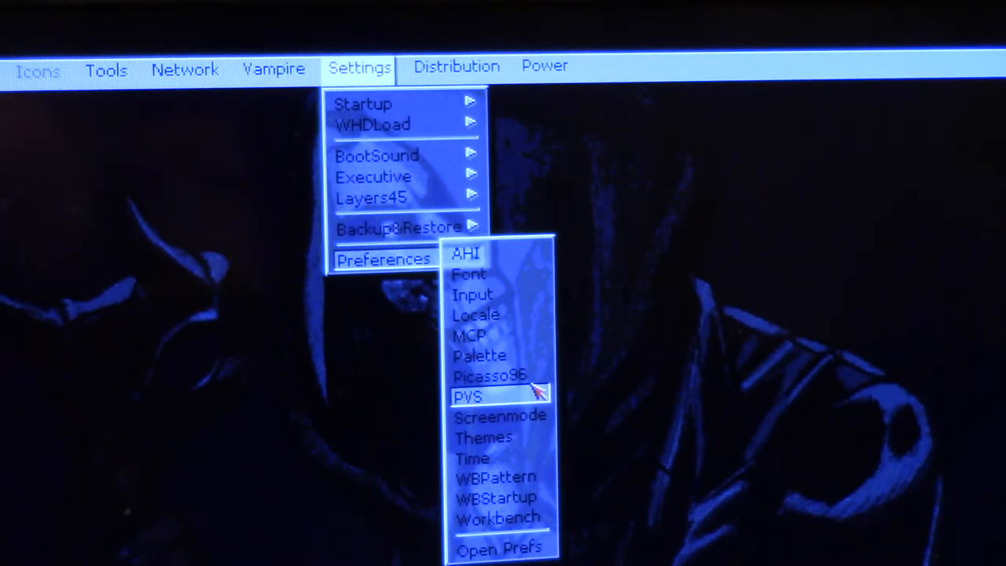
mouse_move(254, 201)
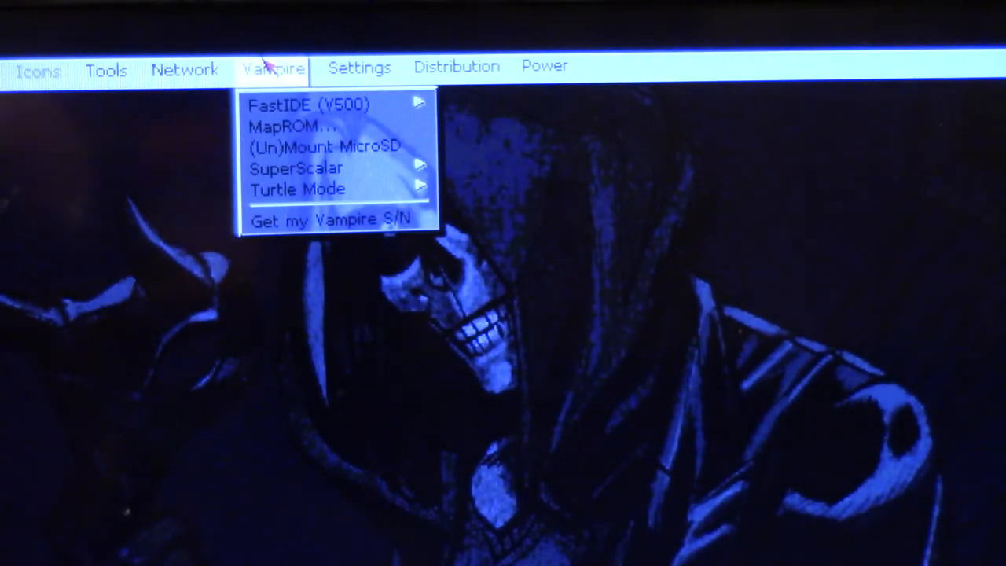
mouse_move(306, 104)
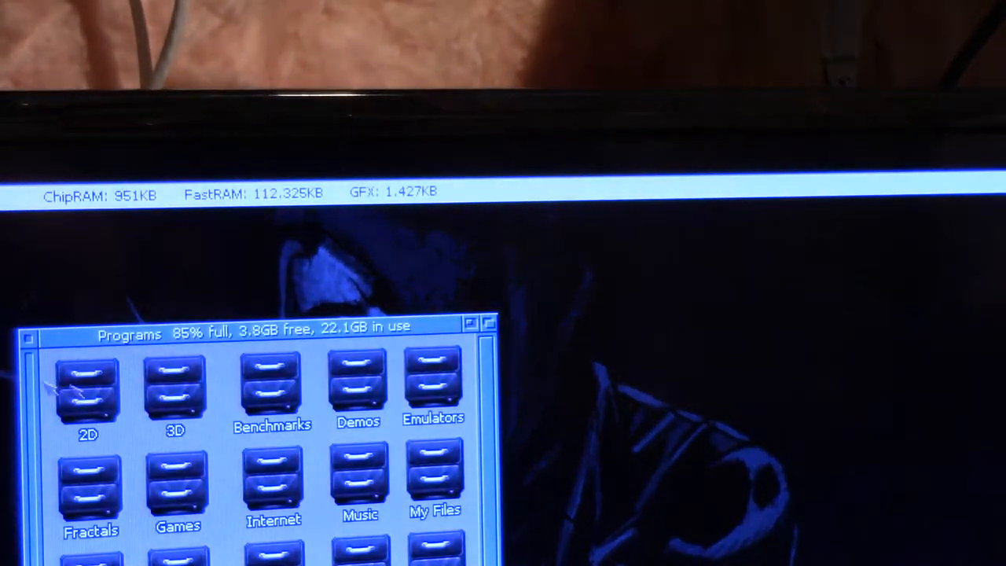
- Launch SysInfo and view the drives page with the CF0: drive's details
double_click(273, 385)
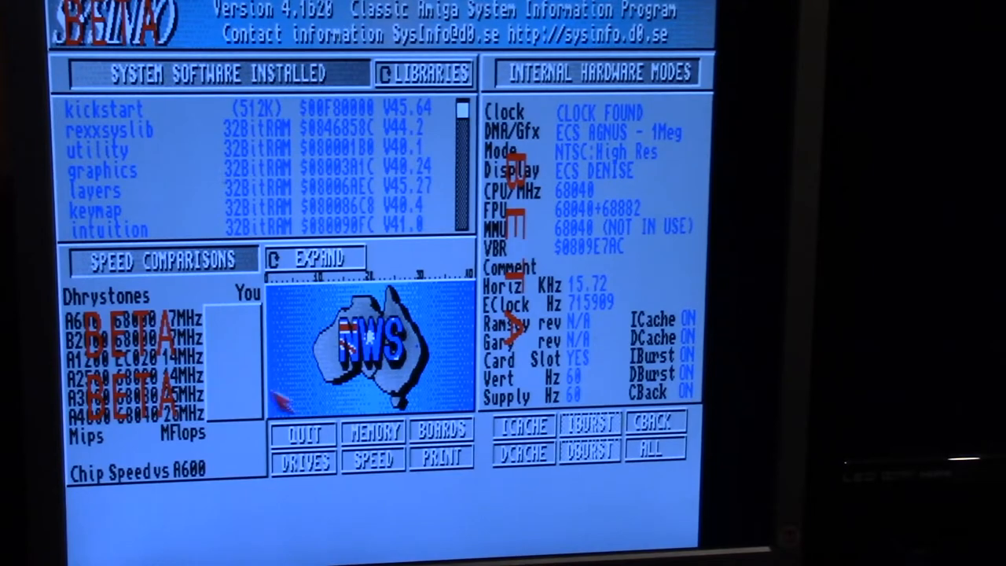
left_click(302, 459)
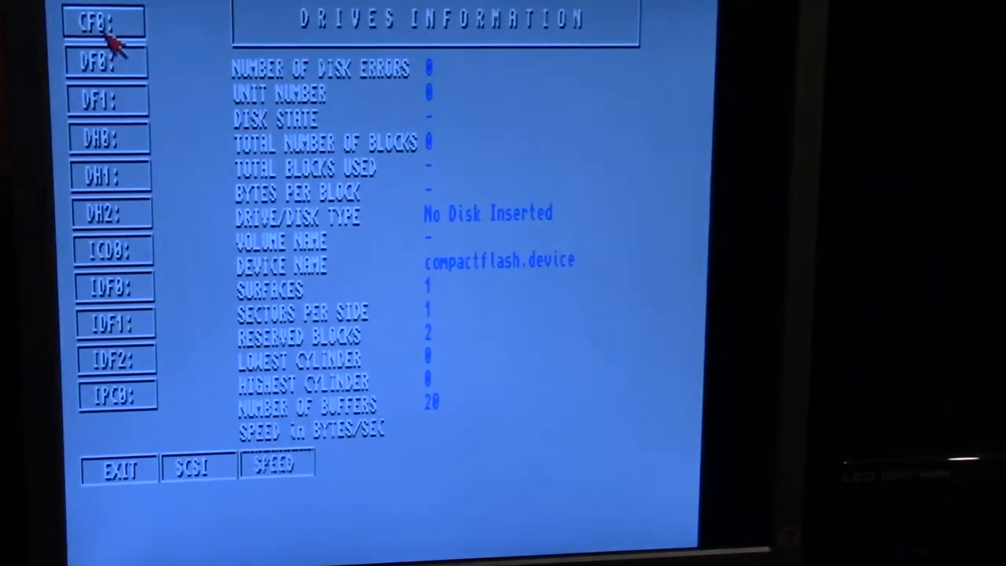
left_click(198, 463)
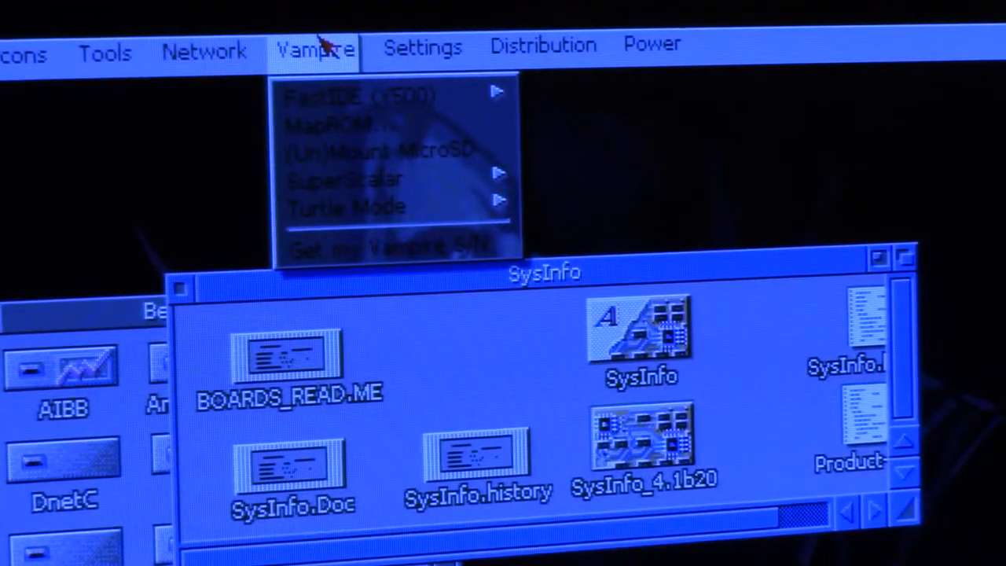
mouse_move(358, 98)
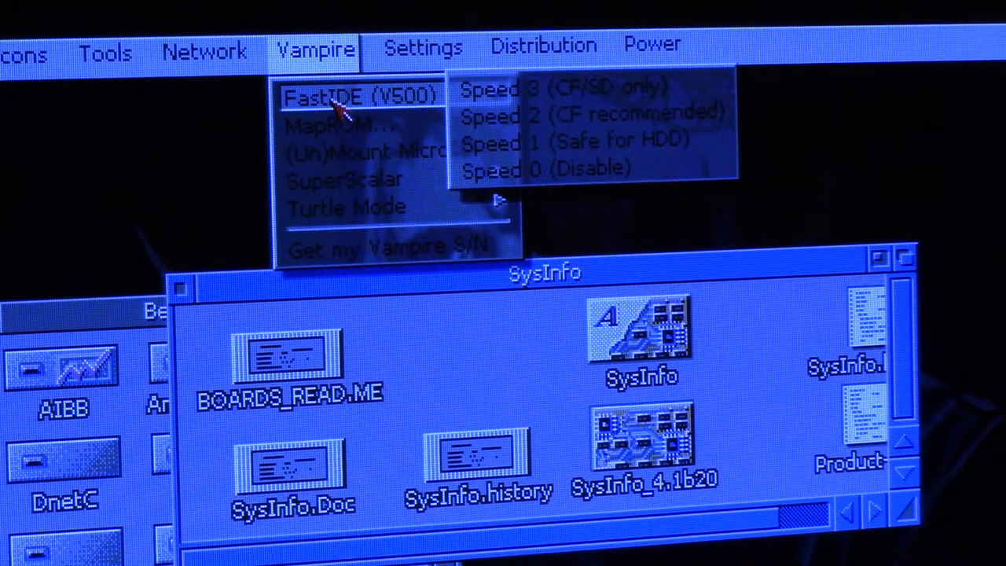
mouse_move(594, 143)
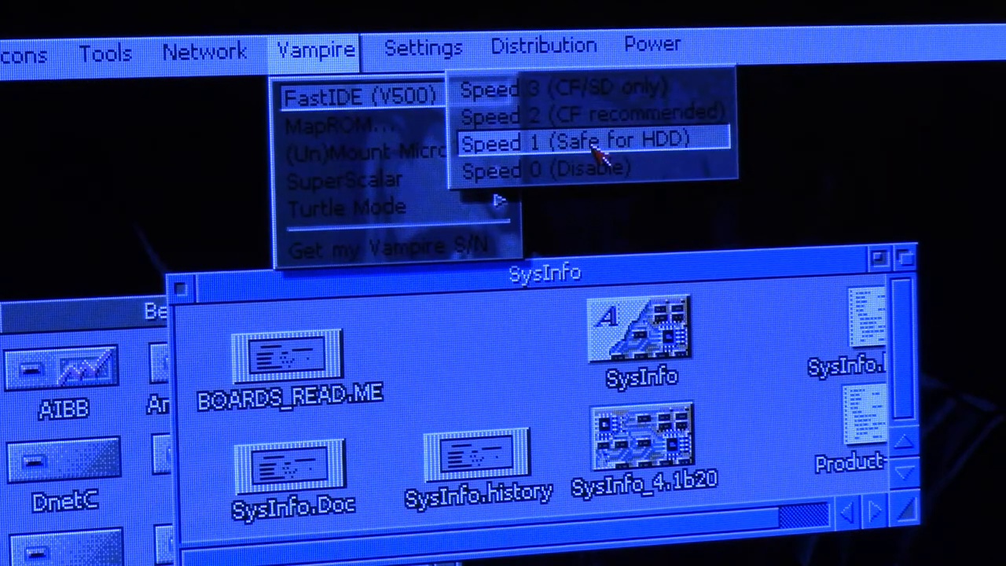
mouse_move(605, 113)
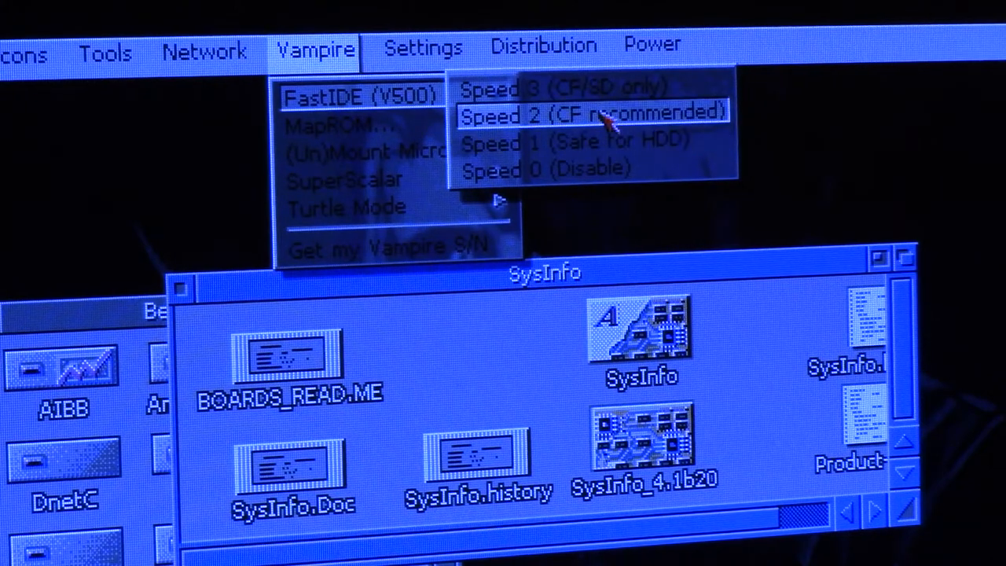
- Set Vampire FastIDE (V500) to Speed 2, the CF-recommended mode
left_click(594, 113)
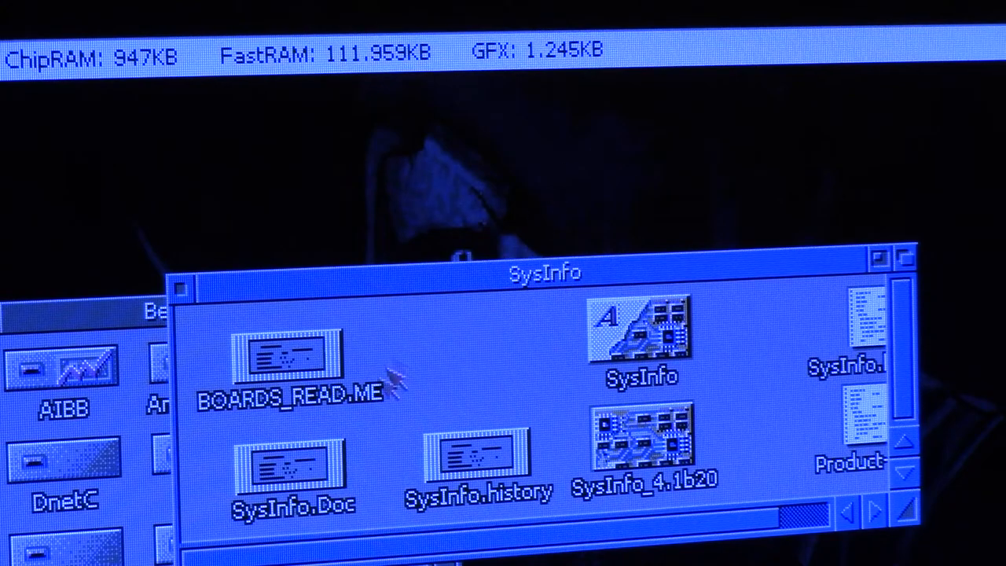
- Relaunch SysInfo and speed-test the DH0 System drive, reading about 7,404,972 bytes per second
double_click(642, 330)
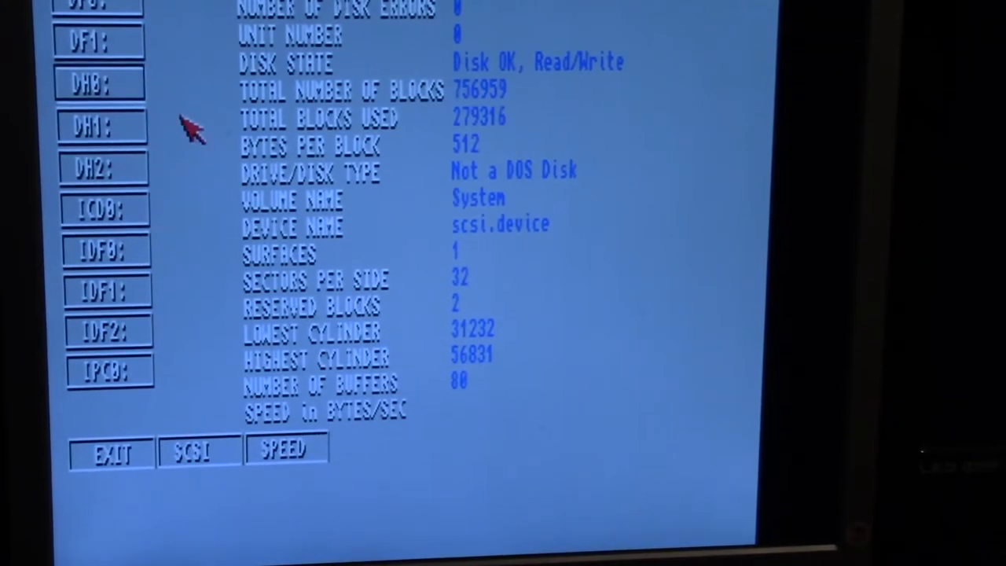
left_click(286, 449)
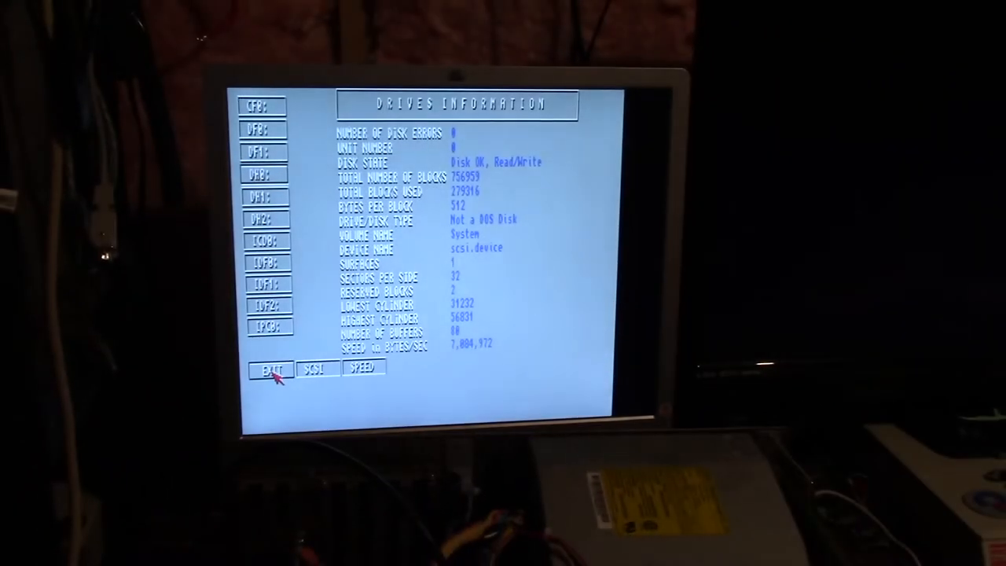
- From SysInfo's overview, rerun the drive speed benchmark on the System drive and leave the page
left_click(271, 370)
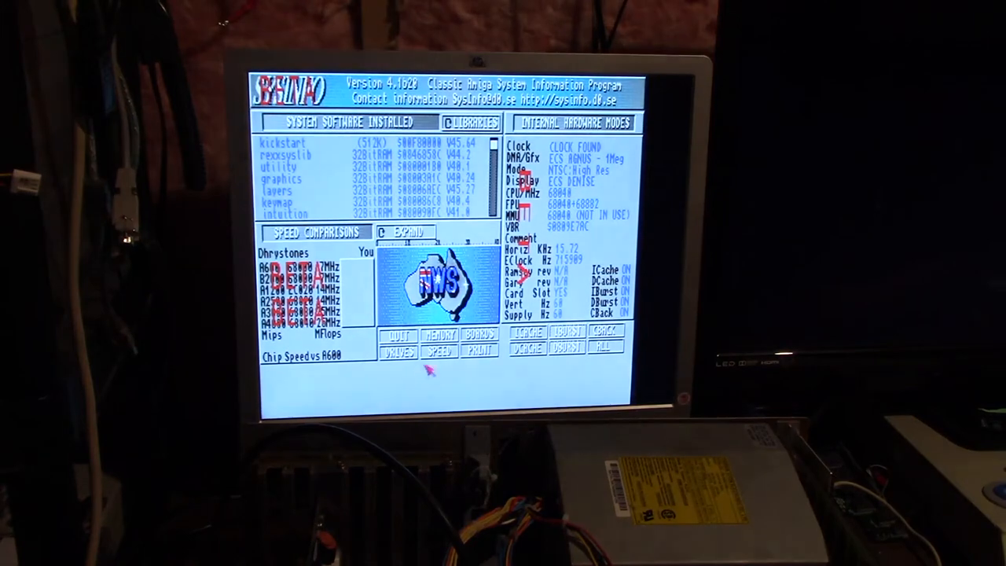
left_click(396, 352)
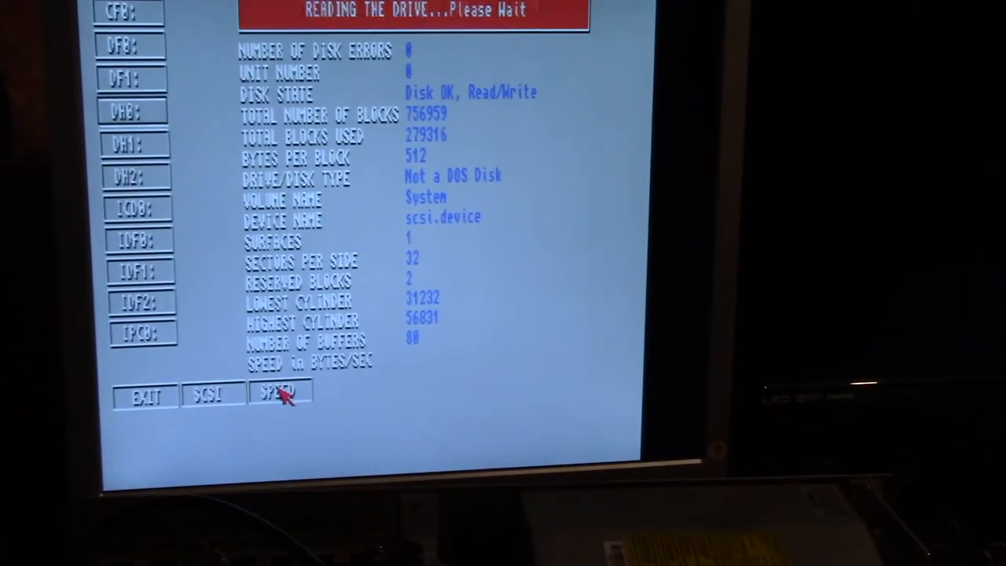
left_click(280, 393)
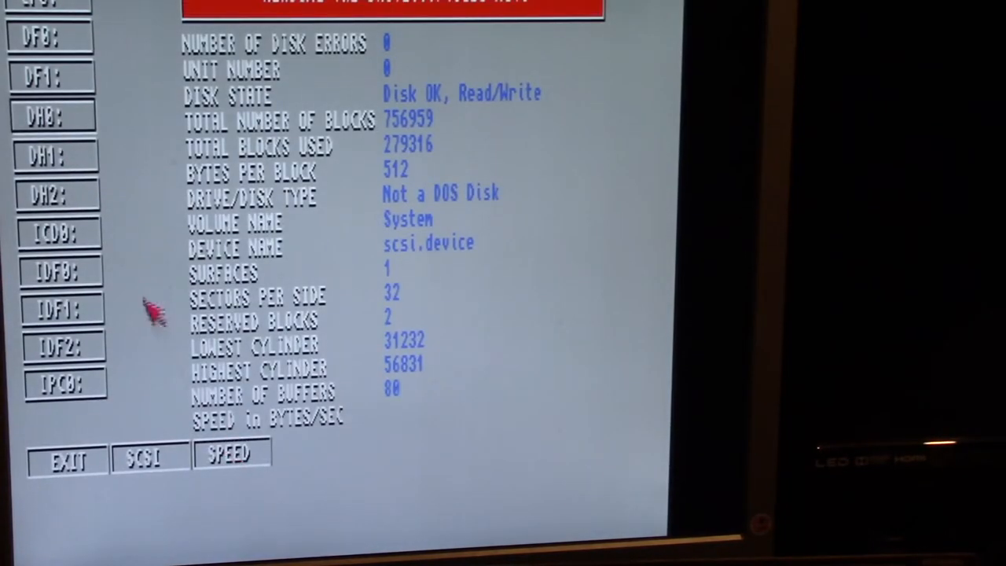
left_click(231, 453)
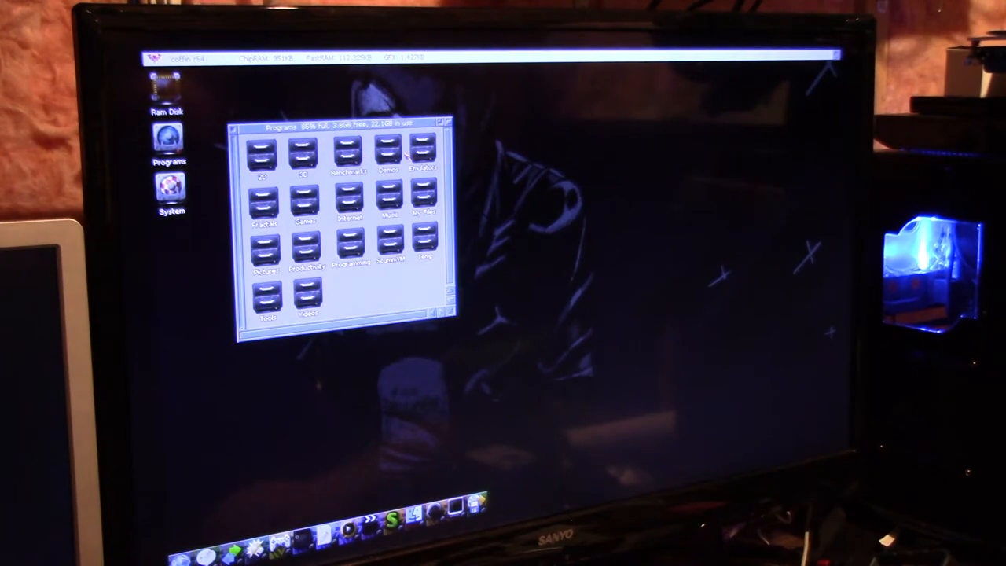
- Open the Programs drawer, a large category drawer inside it, and a small three-item subdrawer
double_click(421, 154)
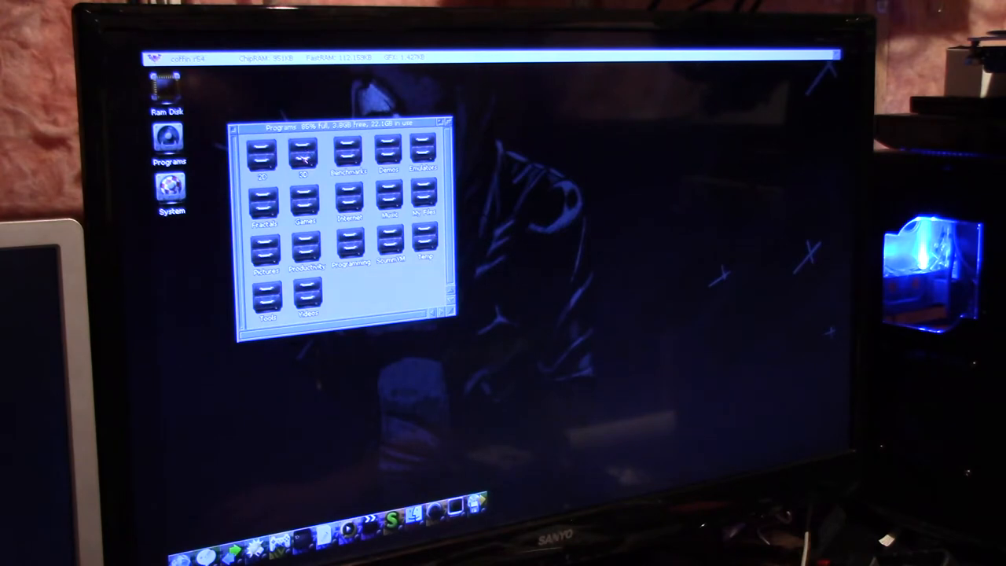
double_click(305, 201)
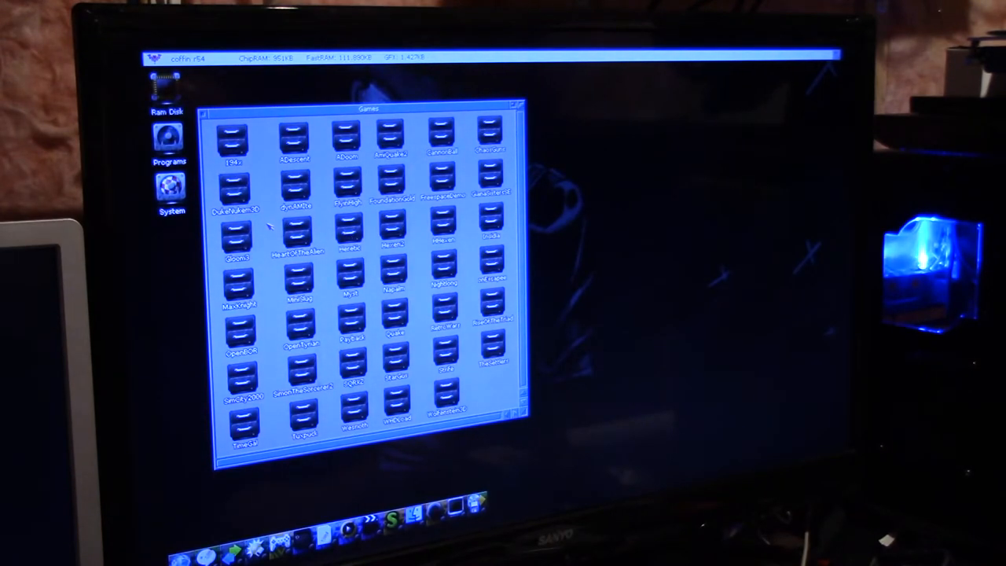
double_click(444, 401)
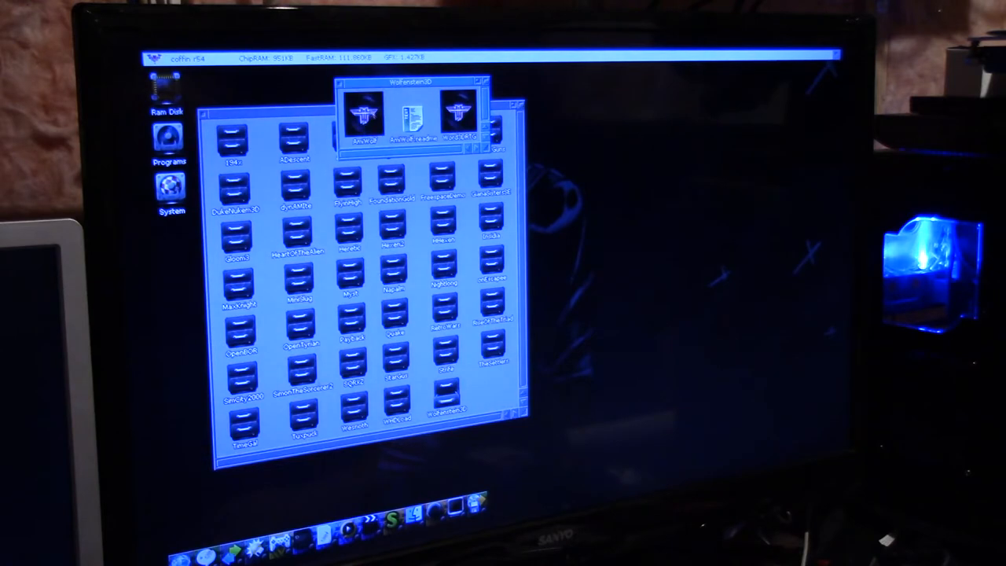